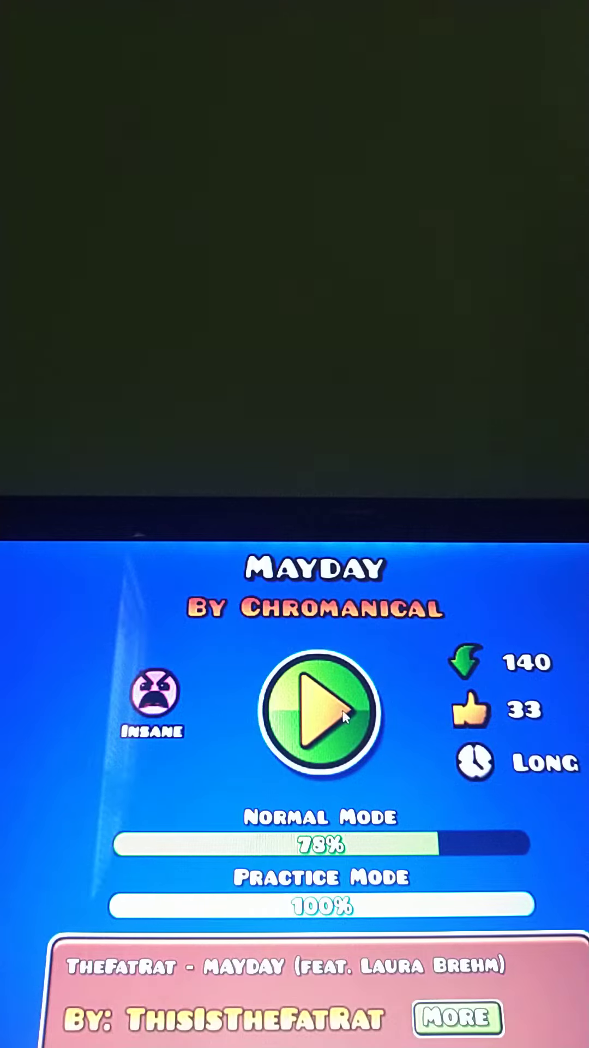
# Start the Mayday level by Chromanical from its level page, beginning Attempt 1.
pyautogui.click(320, 711)
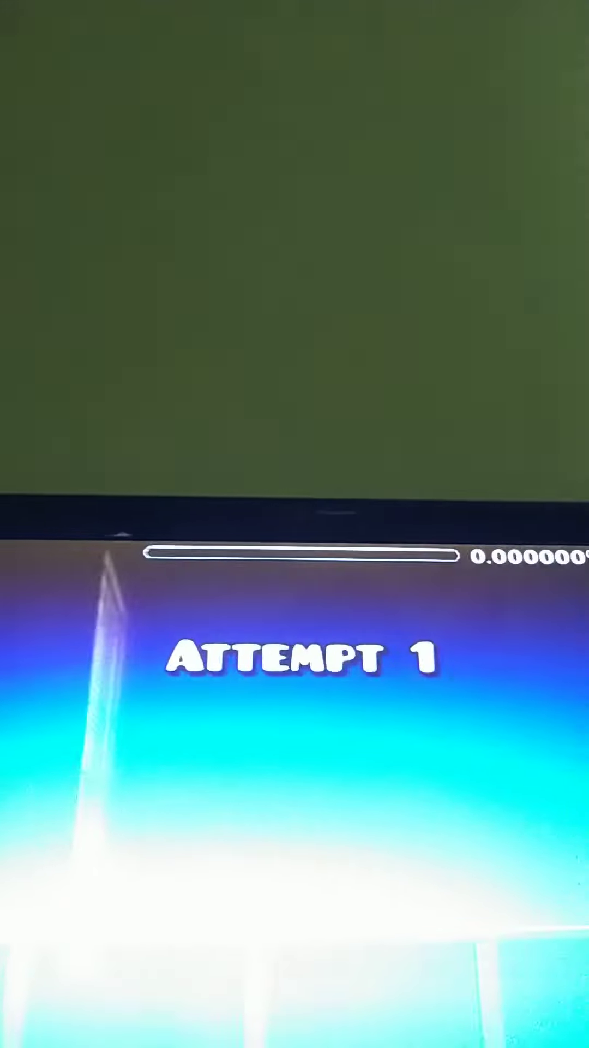